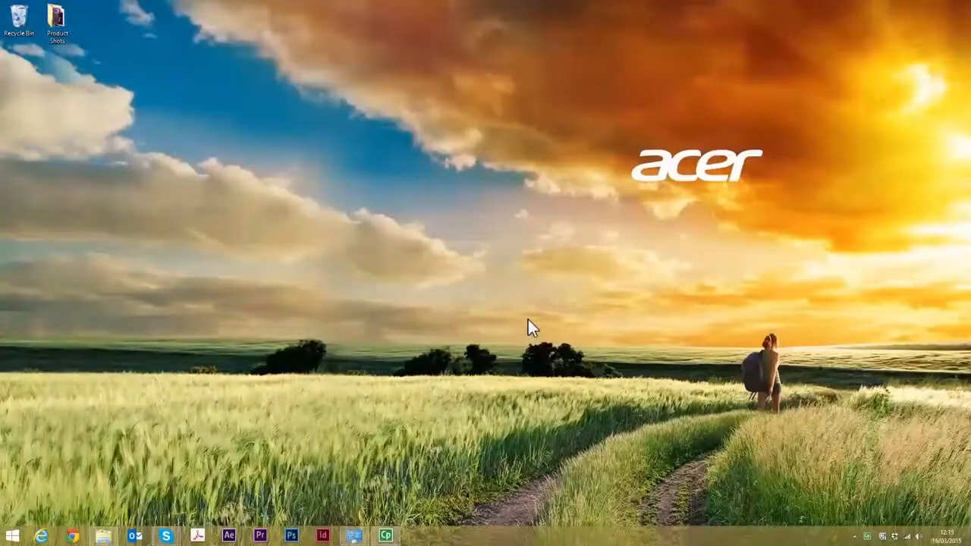
pyautogui.moveTo(709, 459)
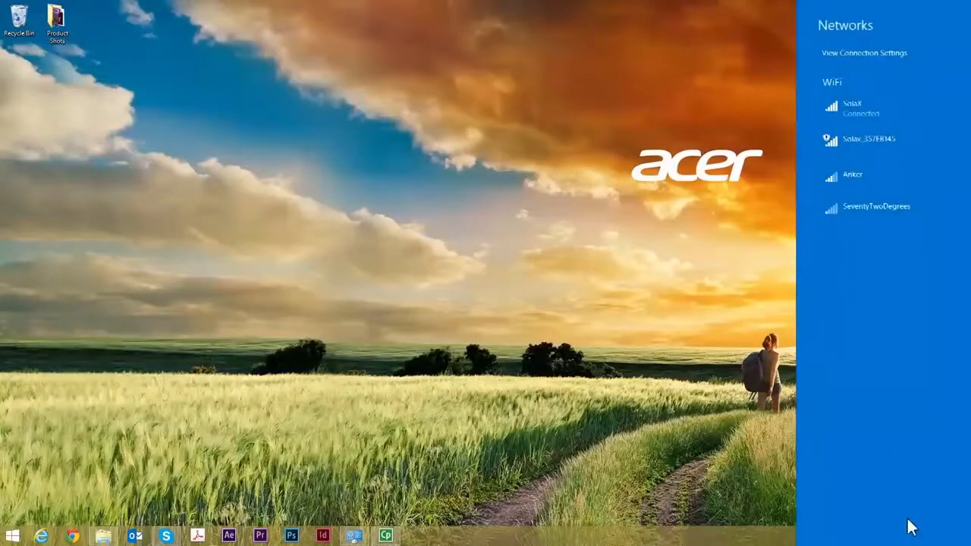
pyautogui.moveTo(879, 143)
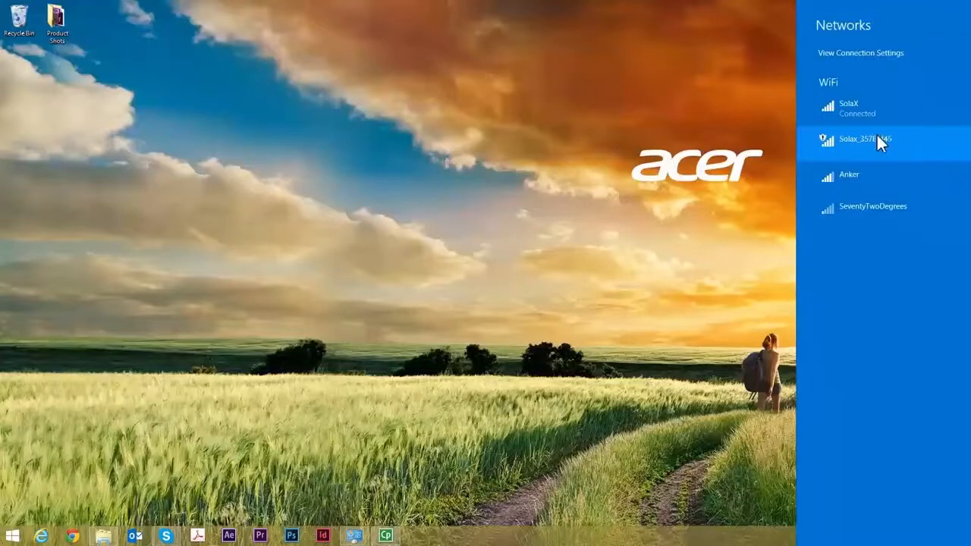
pyautogui.moveTo(893, 146)
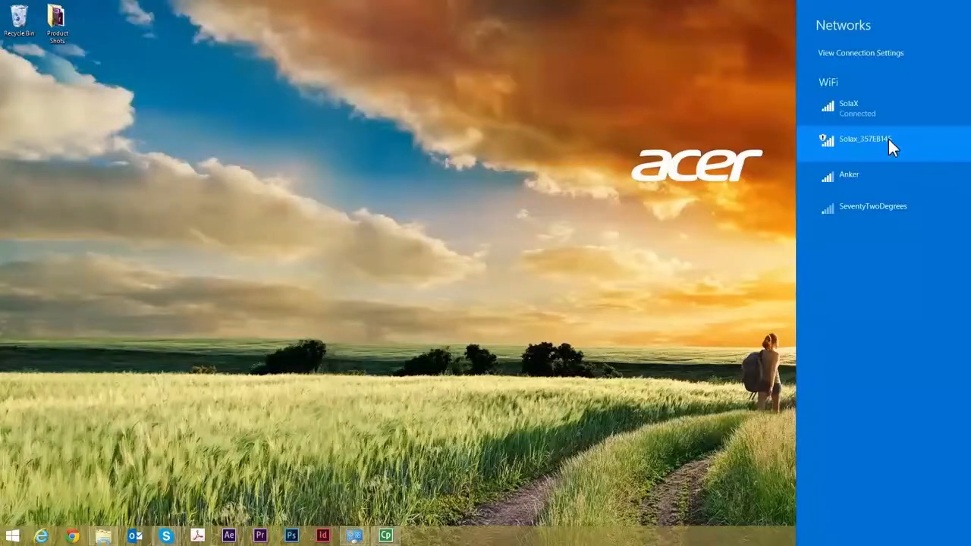
# Step: Connect the PC to the Solax_357EB145 WiFi network from the Networks panel
pyautogui.click(864, 141)
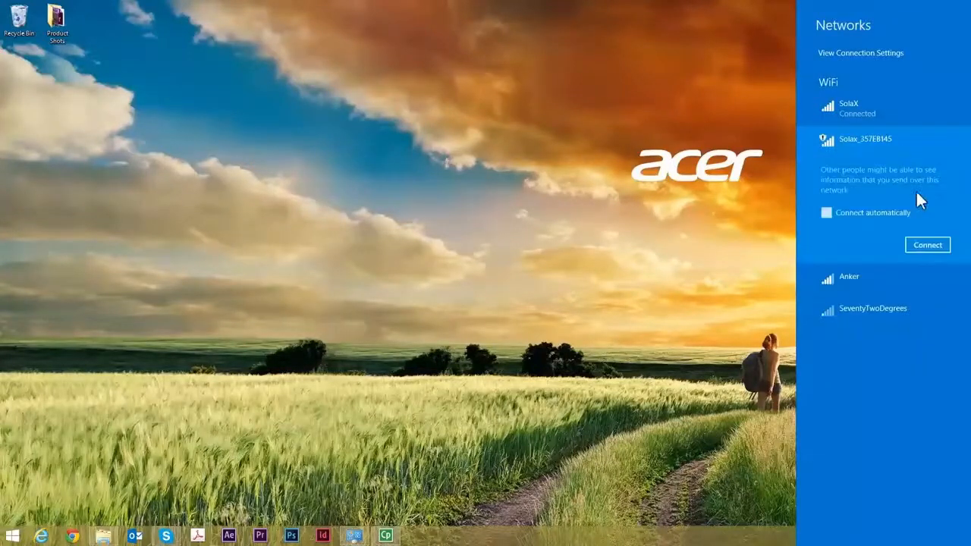
pyautogui.click(927, 245)
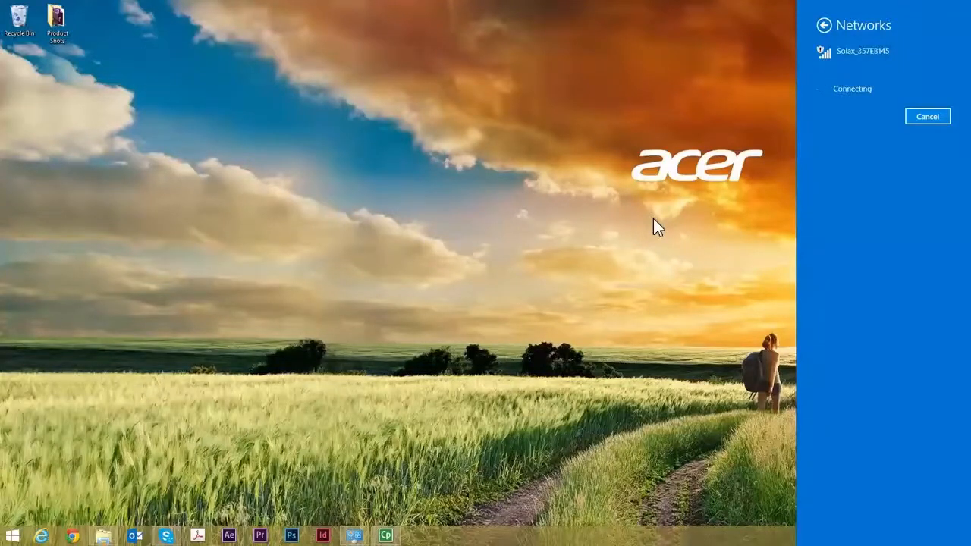
pyautogui.click(927, 116)
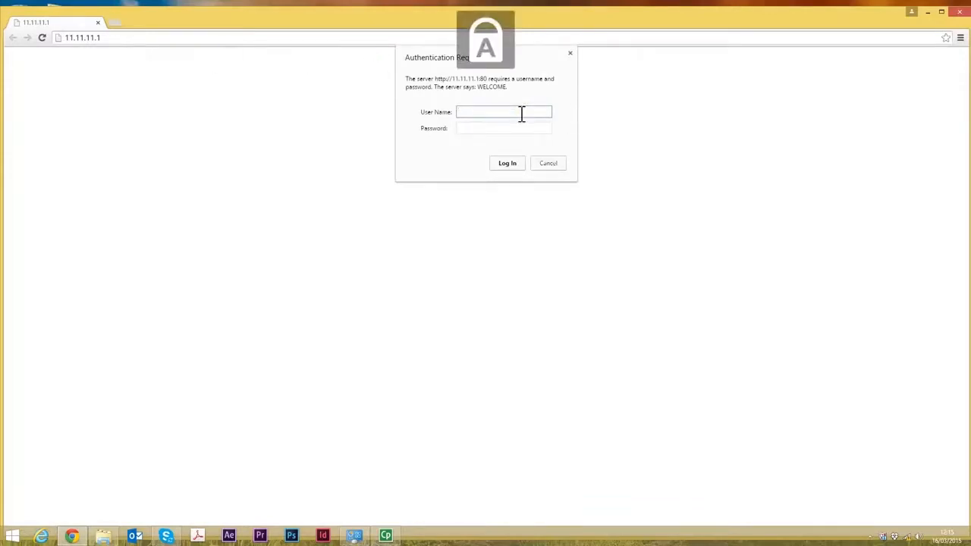
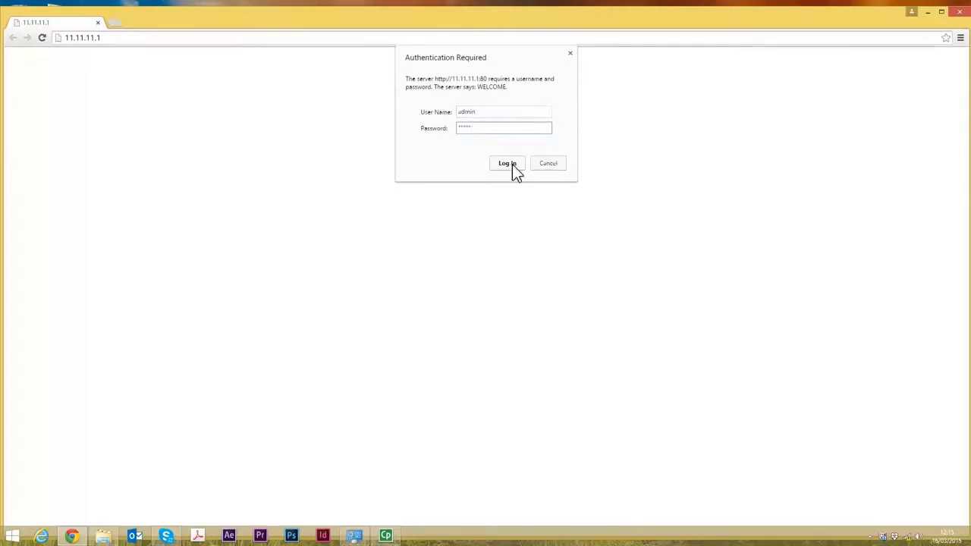
# Step: Sign in to the inverter web page at 11.11.11.1 with the admin credentials
pyautogui.click(506, 163)
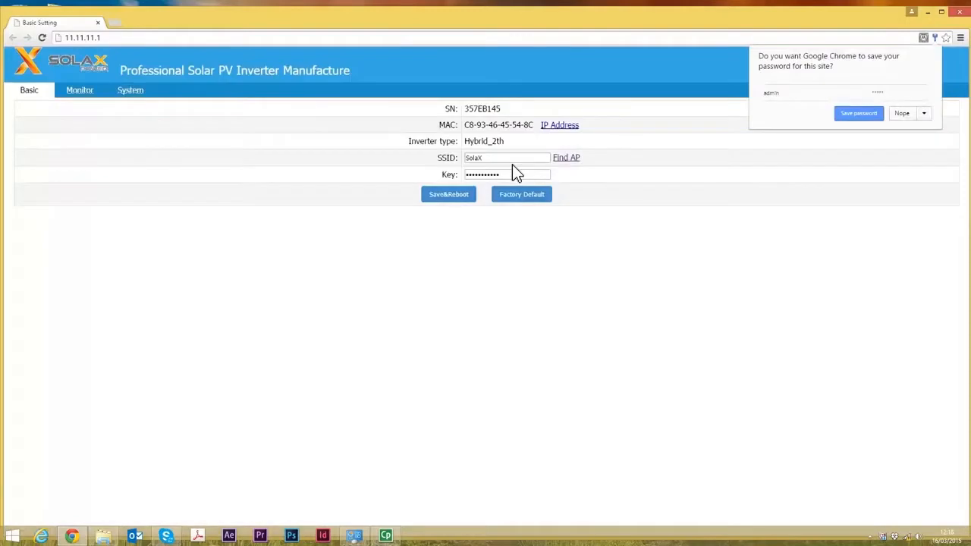
# Step: Decline saving the password and scan for nearby wireless networks via Find AP
pyautogui.click(901, 113)
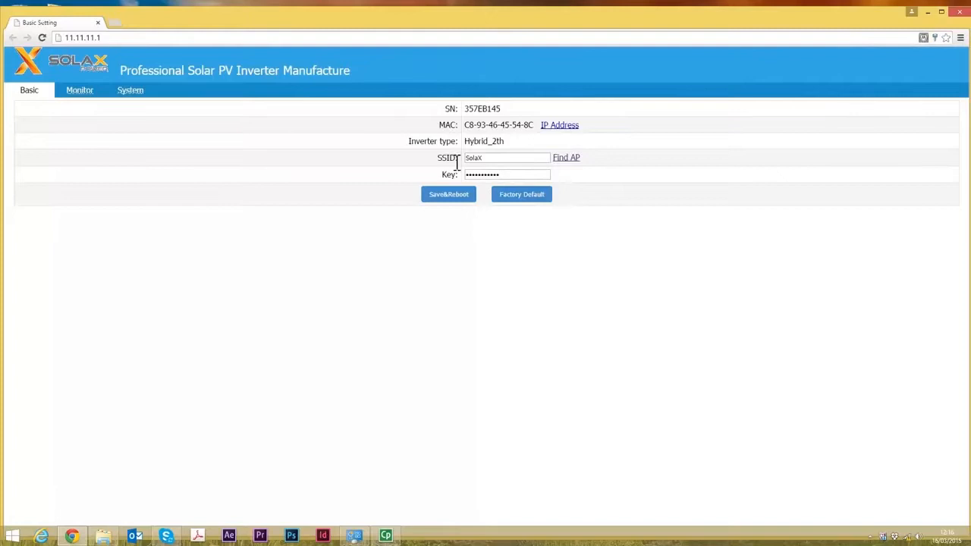
pyautogui.moveTo(564, 163)
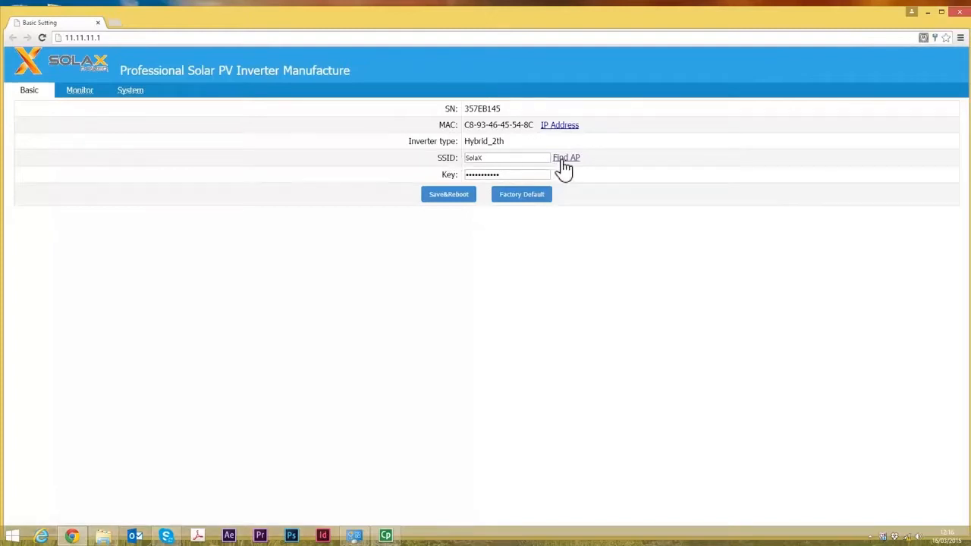
pyautogui.click(566, 157)
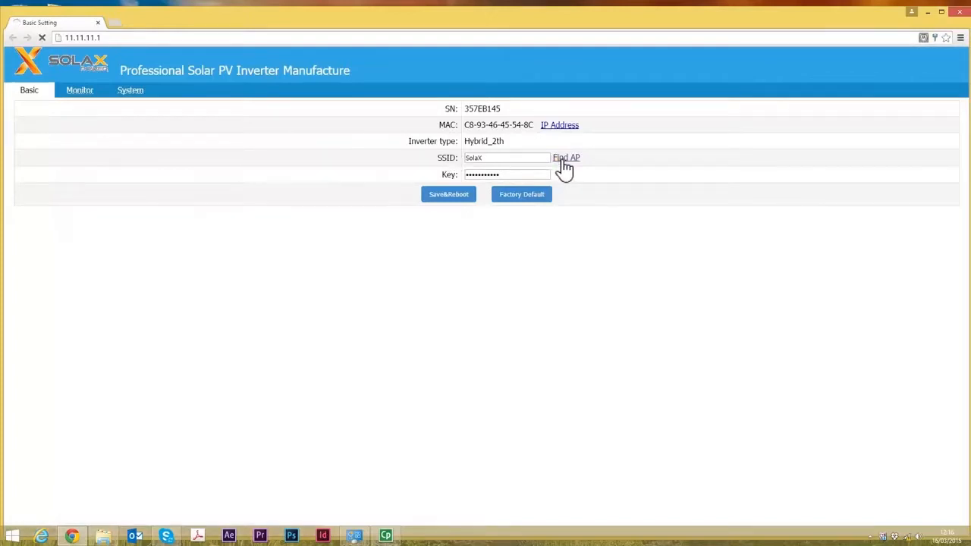
pyautogui.click(565, 157)
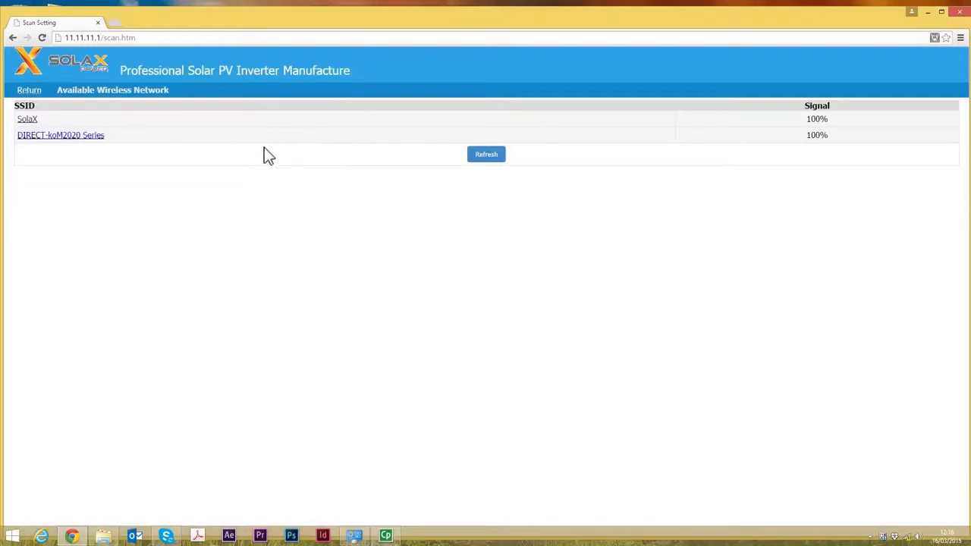
# Step: Choose SolaX as the inverter's WiFi network, enter its key, and save with reboot
pyautogui.click(26, 118)
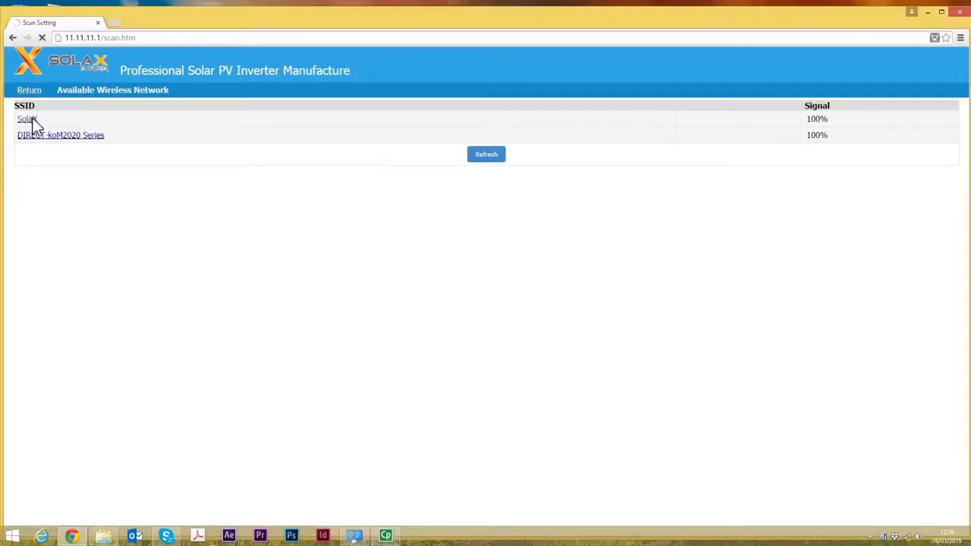
pyautogui.click(26, 119)
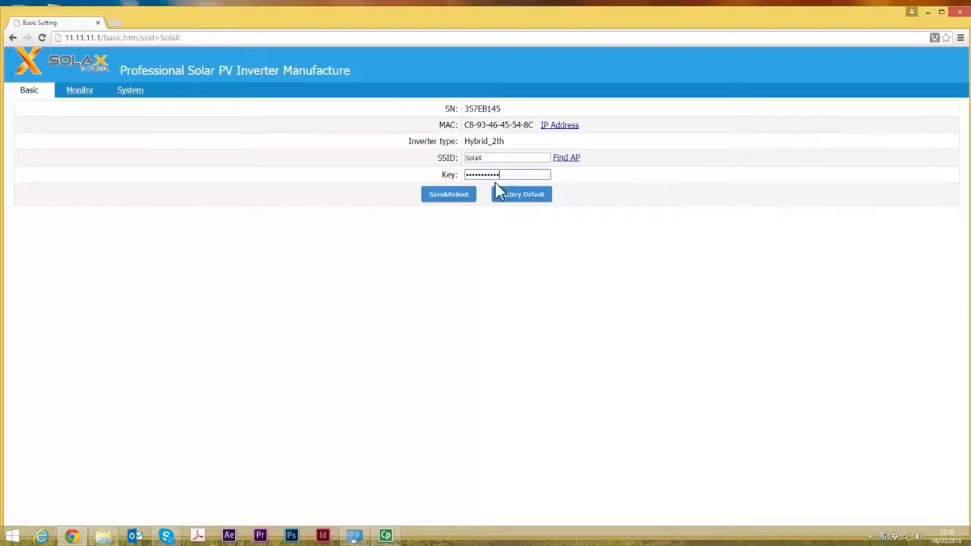
pyautogui.click(448, 195)
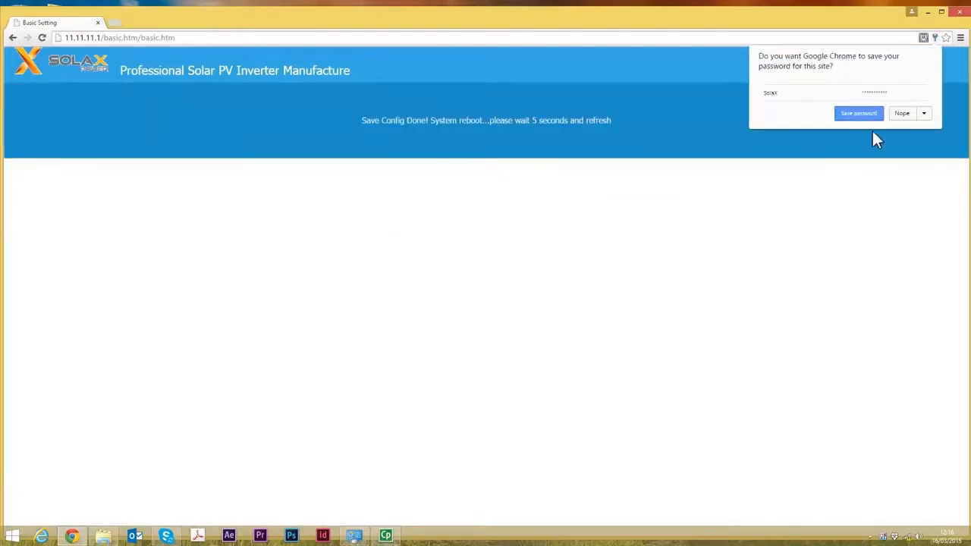
pyautogui.click(902, 113)
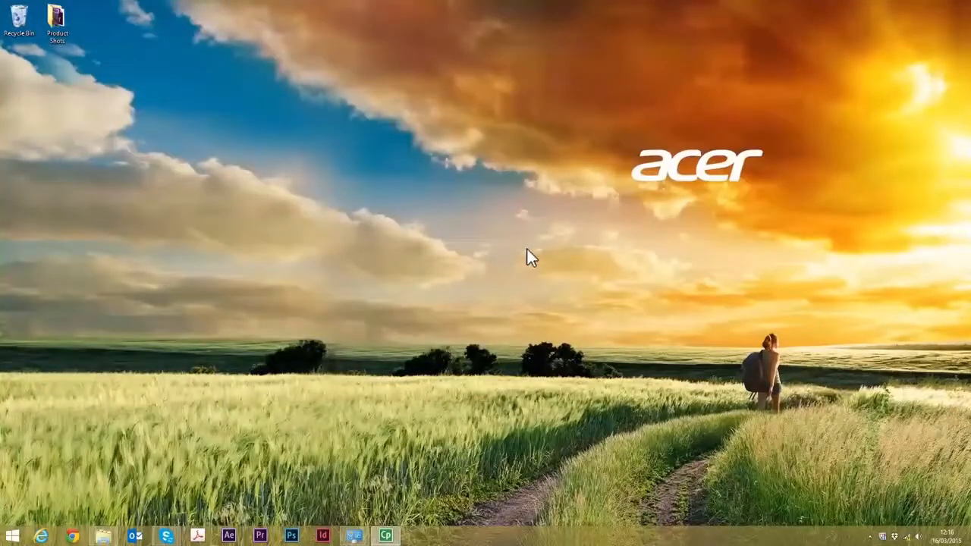
pyautogui.moveTo(658, 341)
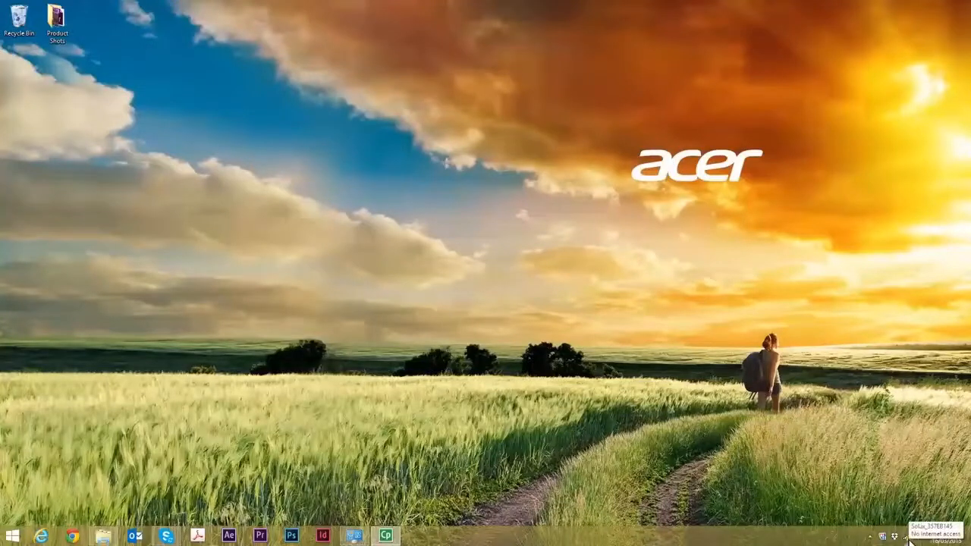
# Step: Disconnect the PC from the Solax_357EB145 WiFi network and close the Networks panel
pyautogui.click(919, 536)
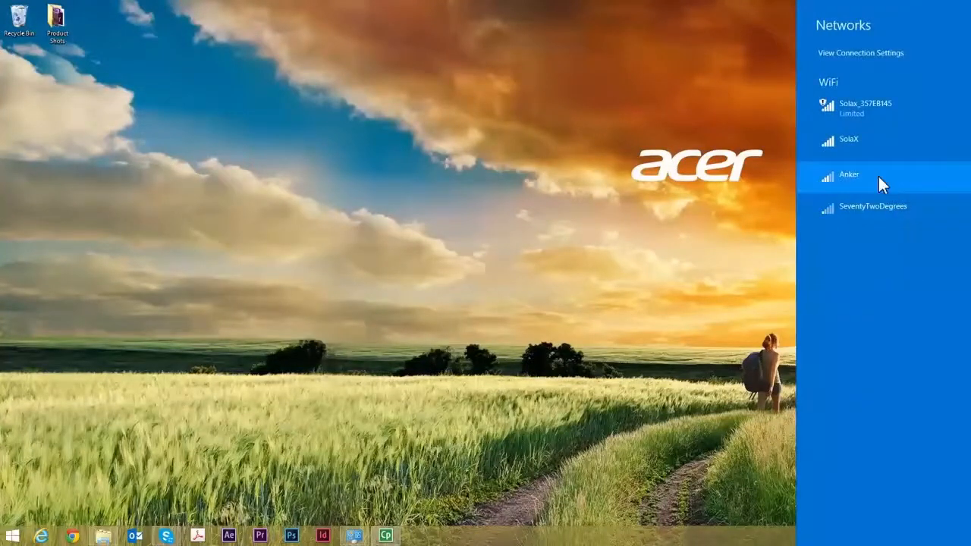
pyautogui.click(865, 108)
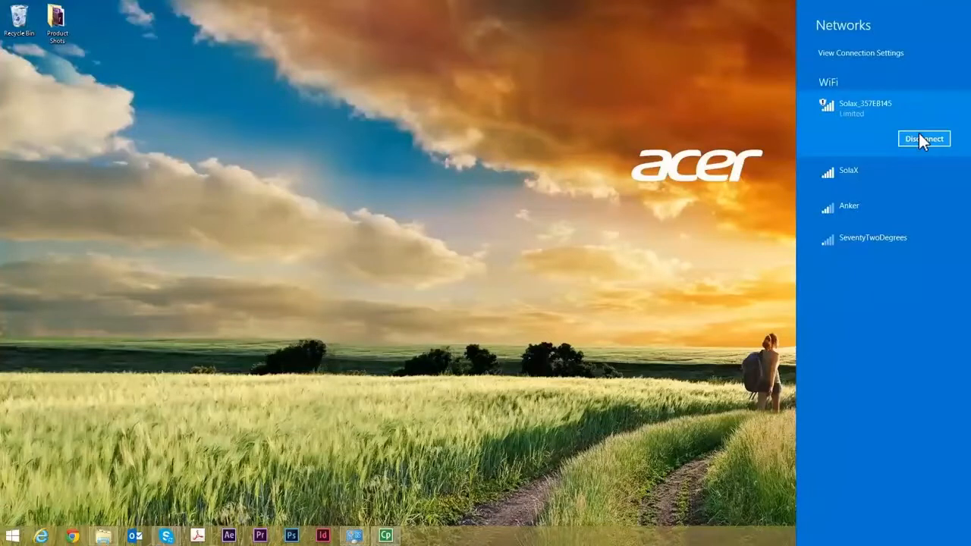
pyautogui.click(923, 138)
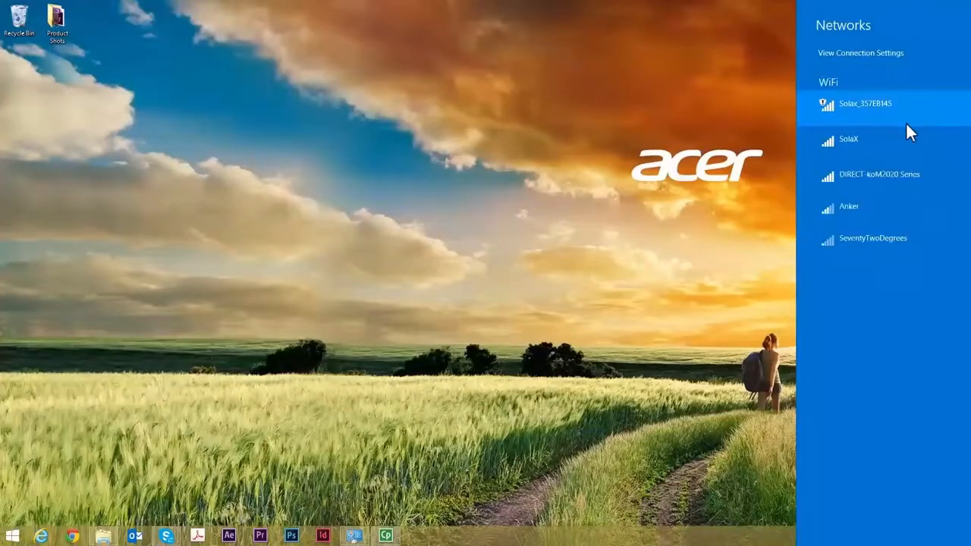
pyautogui.click(849, 139)
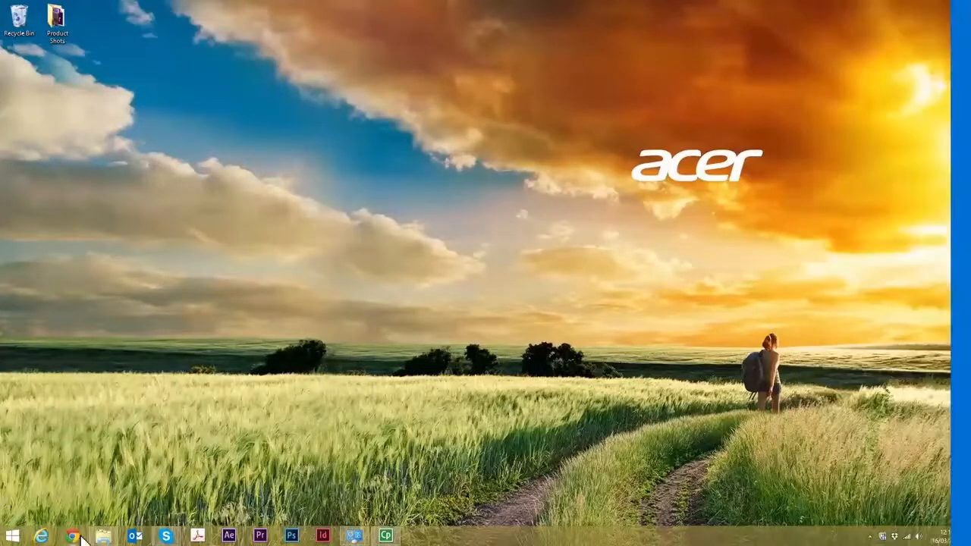
pyautogui.click(73, 535)
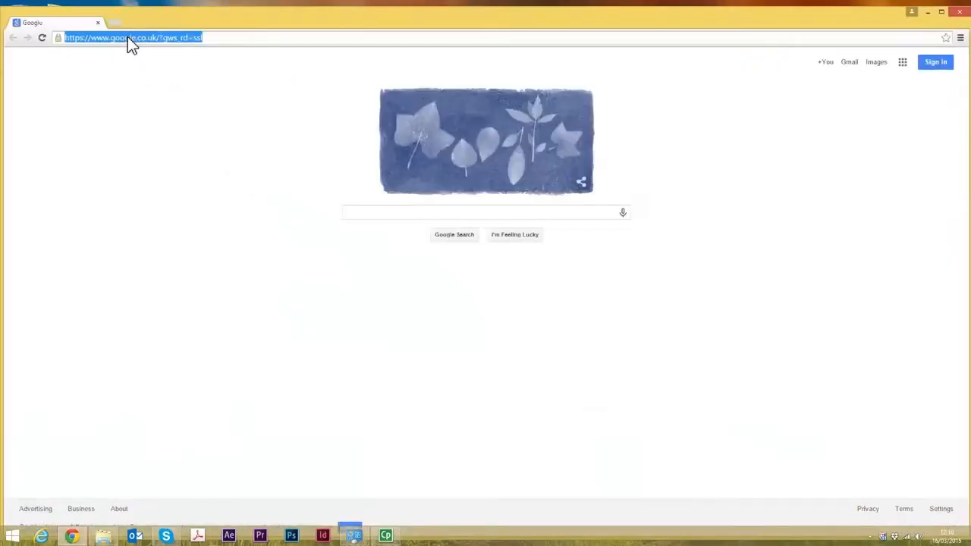
pyautogui.write('www.solax-portal.com')
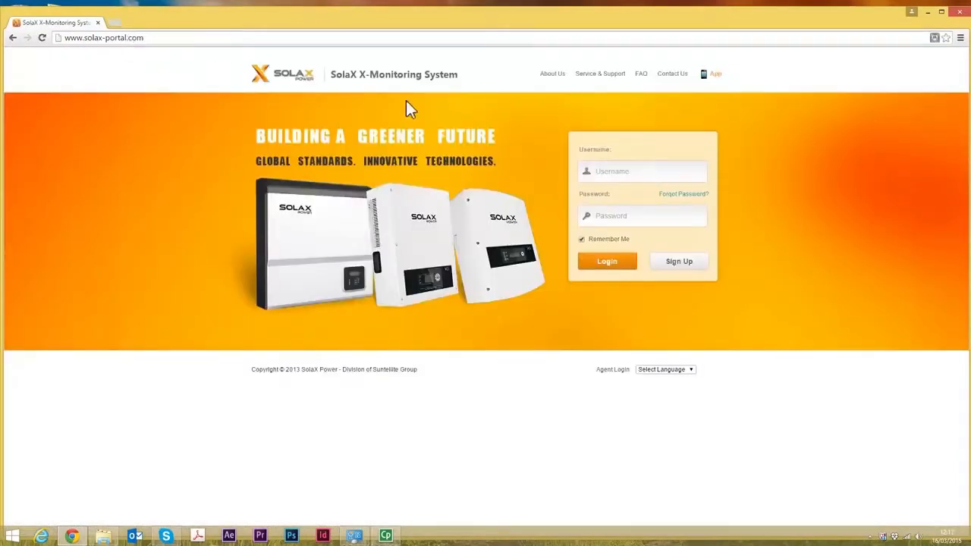
pyautogui.moveTo(672, 266)
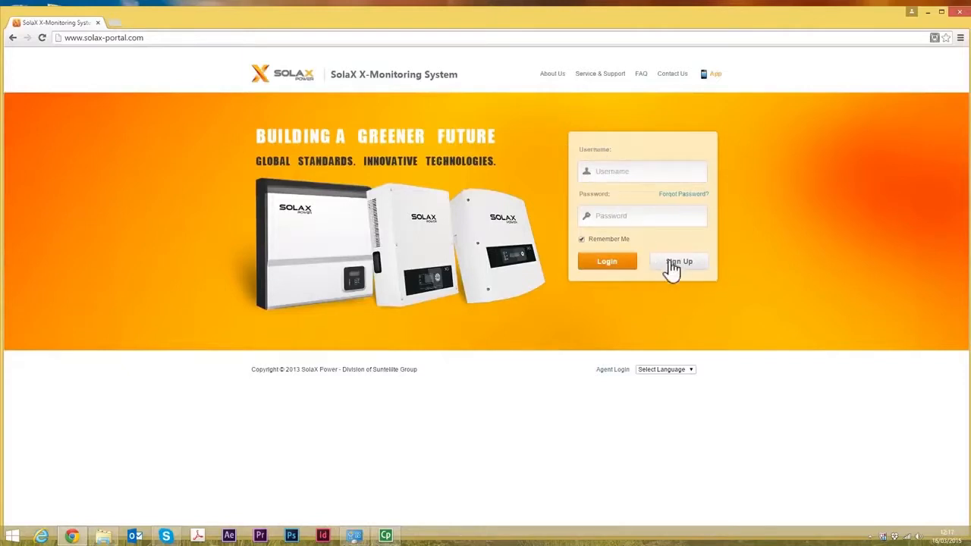
pyautogui.click(678, 261)
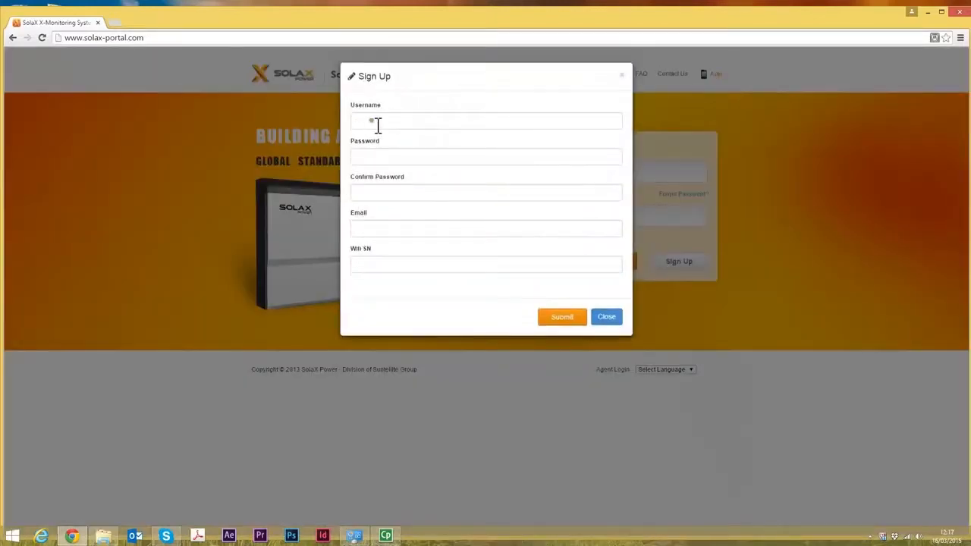
pyautogui.write('mrsm')
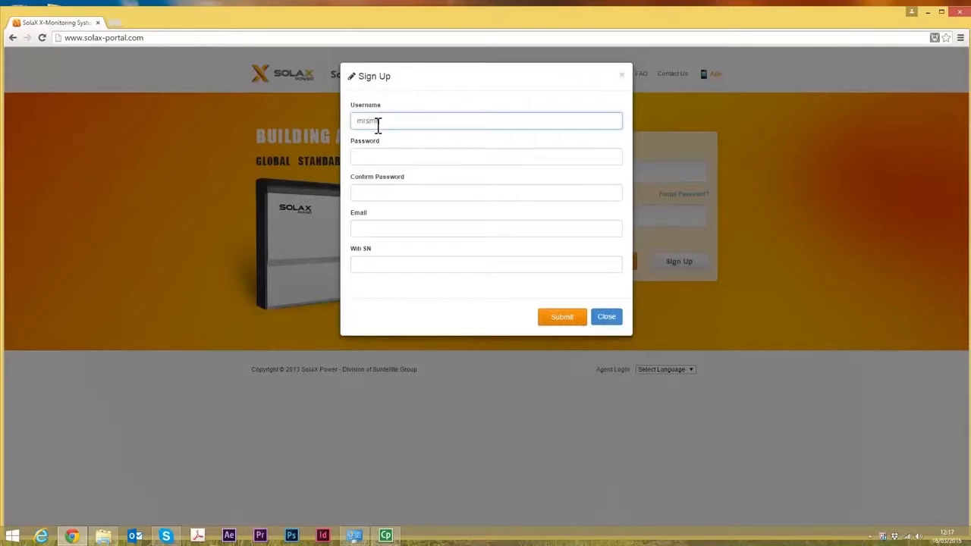
pyautogui.click(486, 157)
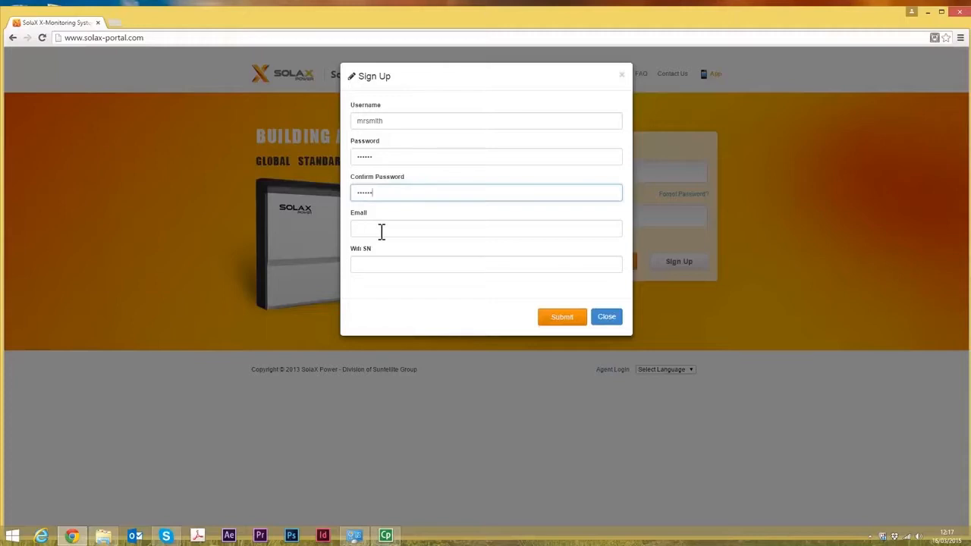
pyautogui.write('yourname')
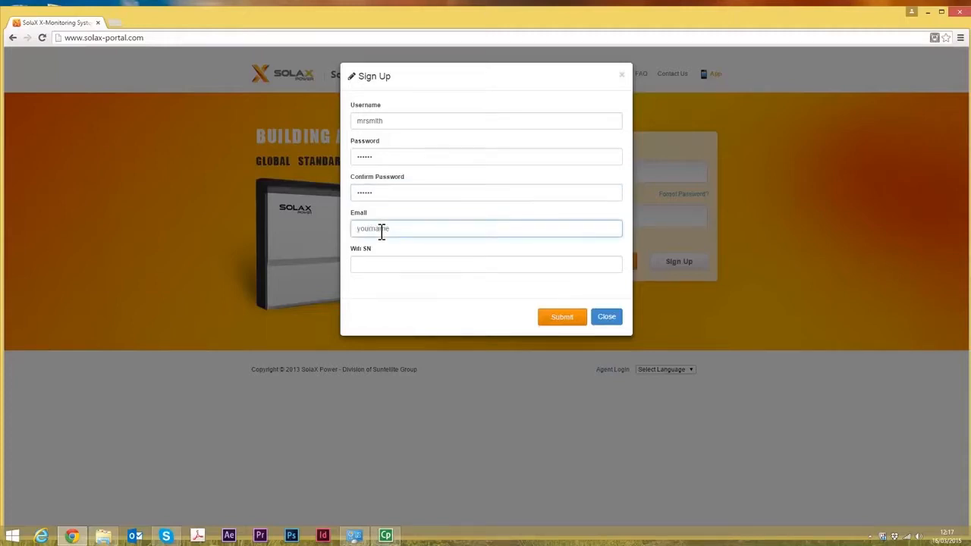
pyautogui.write('@domain')
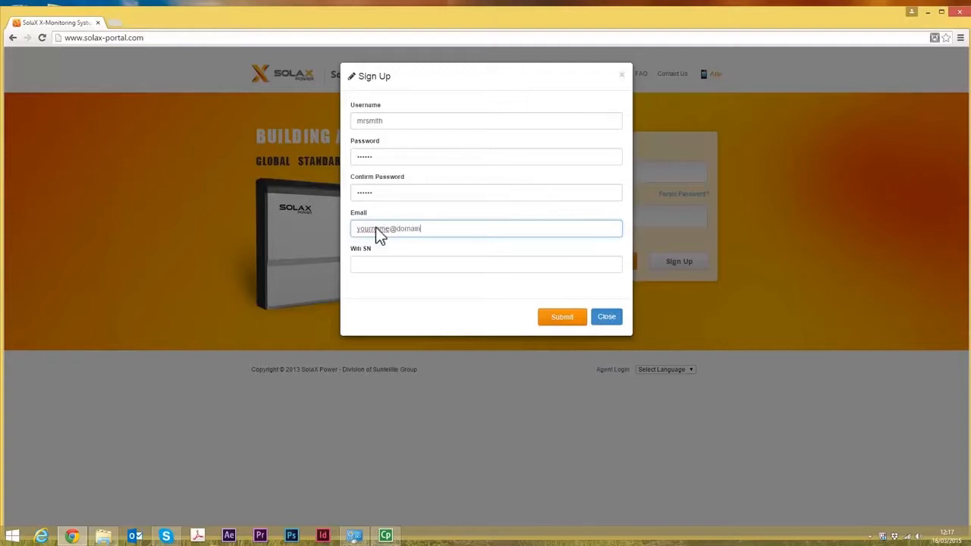
pyautogui.write('.com')
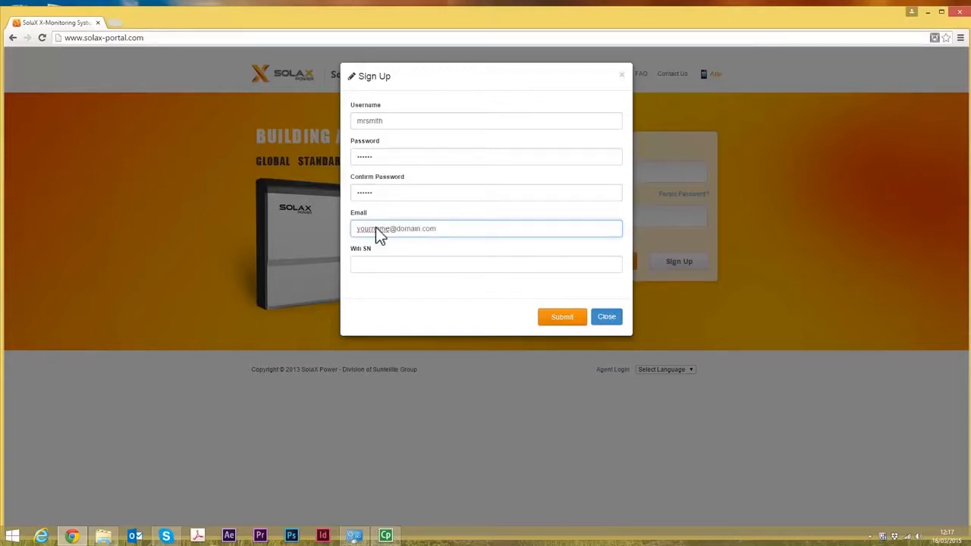
pyautogui.click(485, 264)
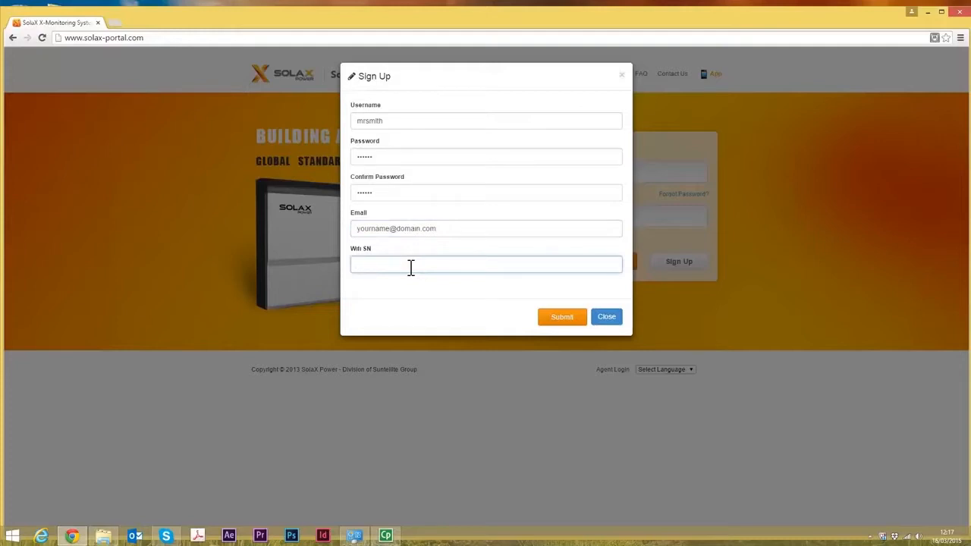
pyautogui.moveTo(914, 538)
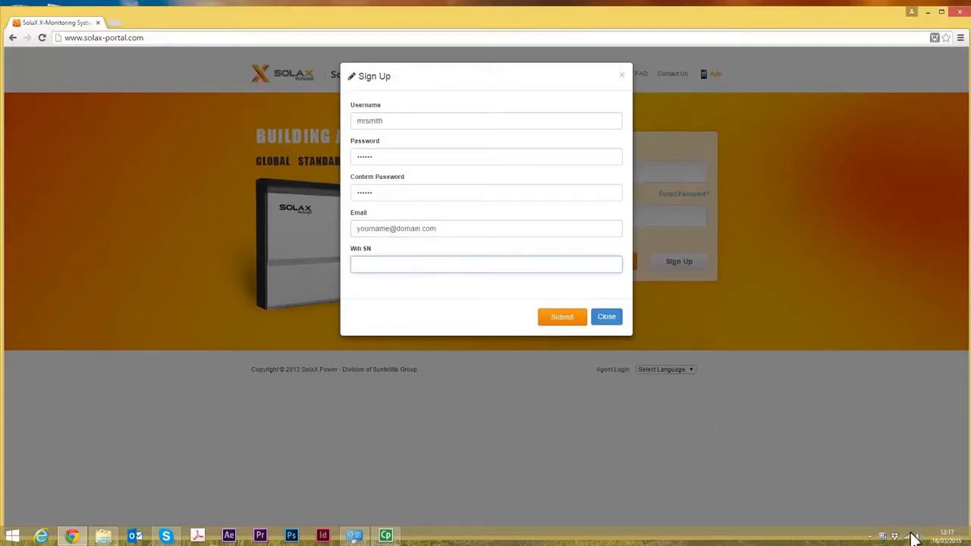
pyautogui.click(882, 535)
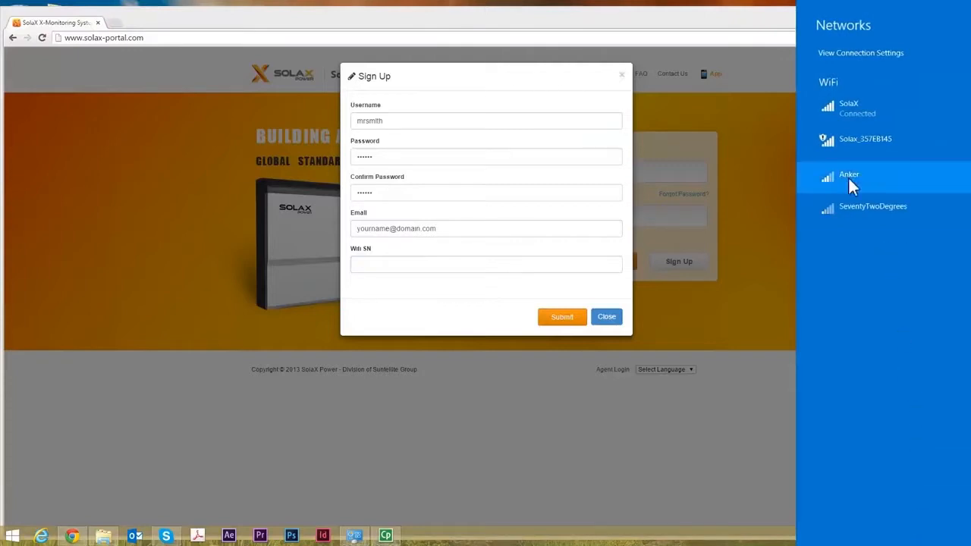
pyautogui.moveTo(880, 144)
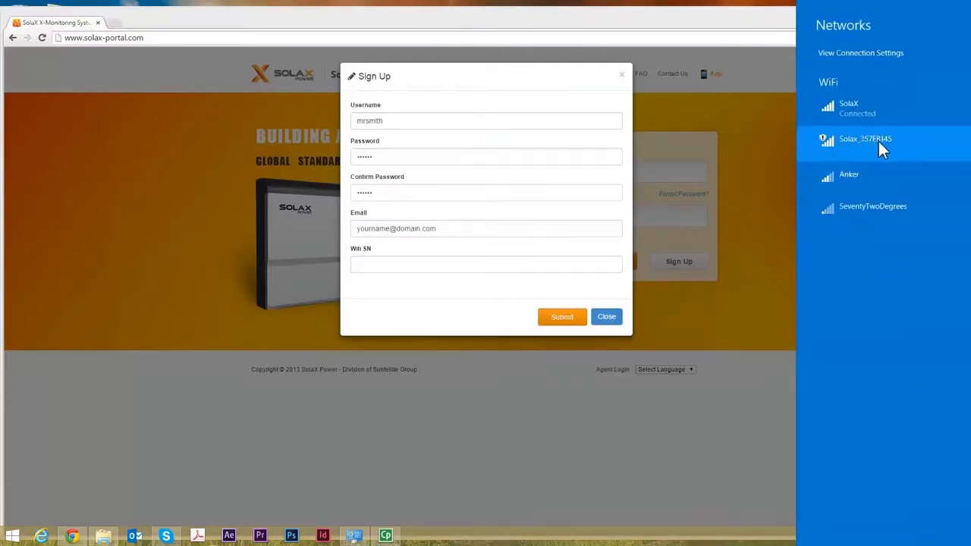
pyautogui.moveTo(445, 267)
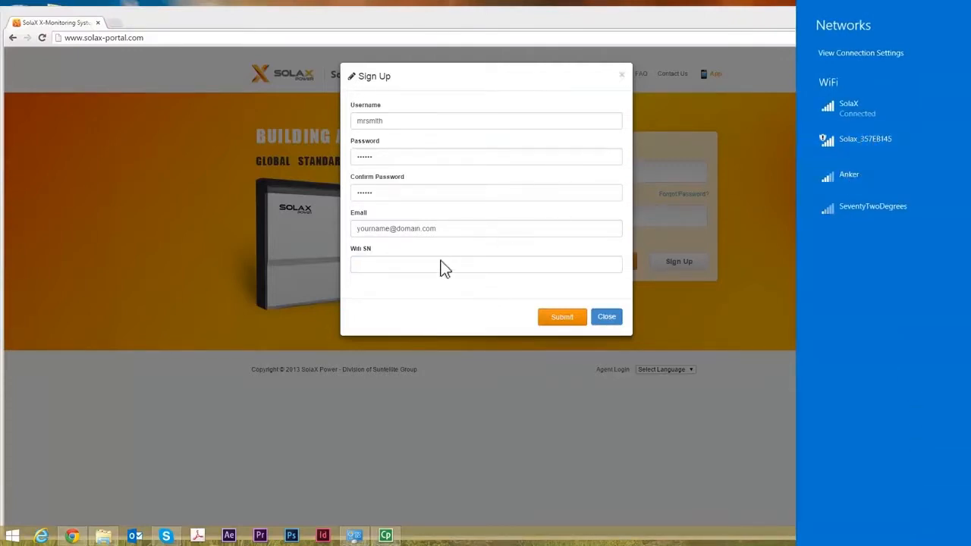
pyautogui.write('S')
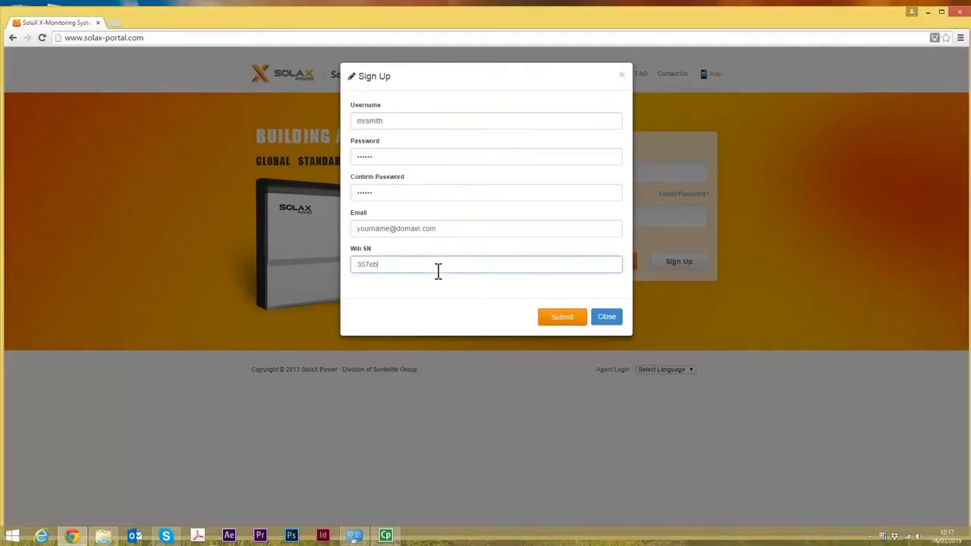
pyautogui.write('1')
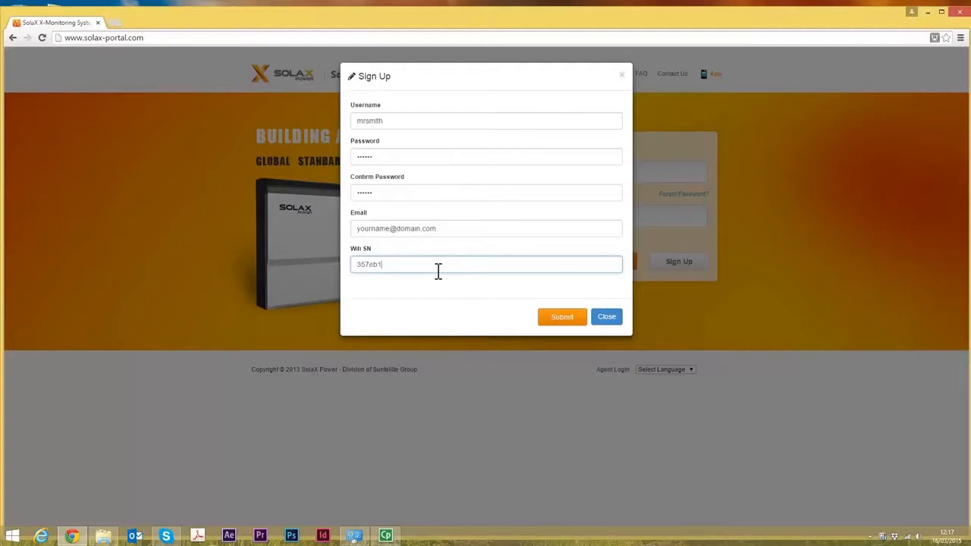
pyautogui.write('45')
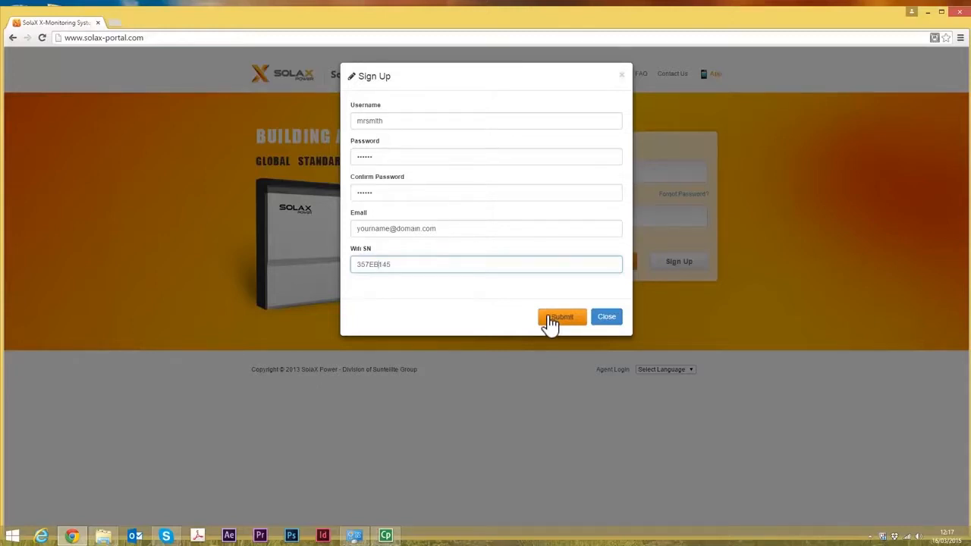
pyautogui.click(561, 316)
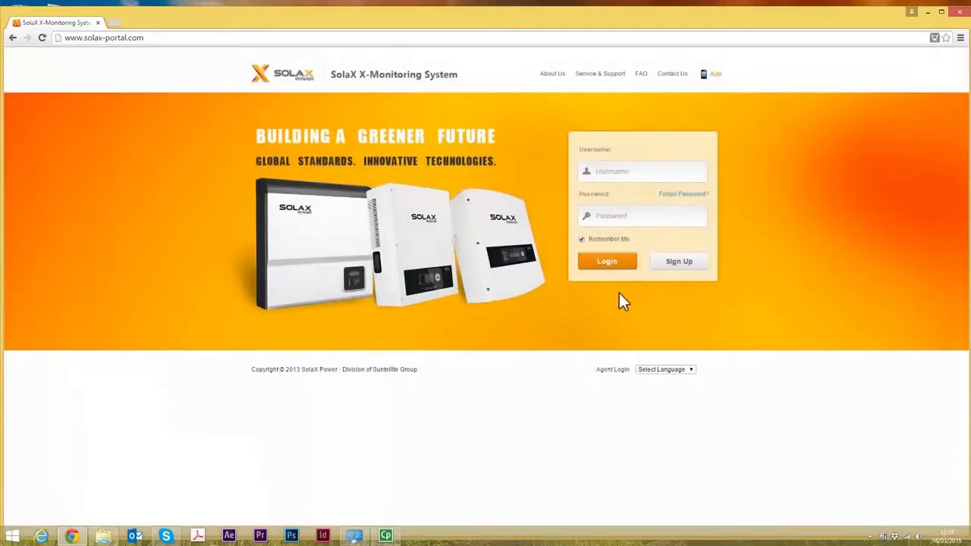
# Step: Log in to the portal with the newly registered username and password
pyautogui.click(641, 171)
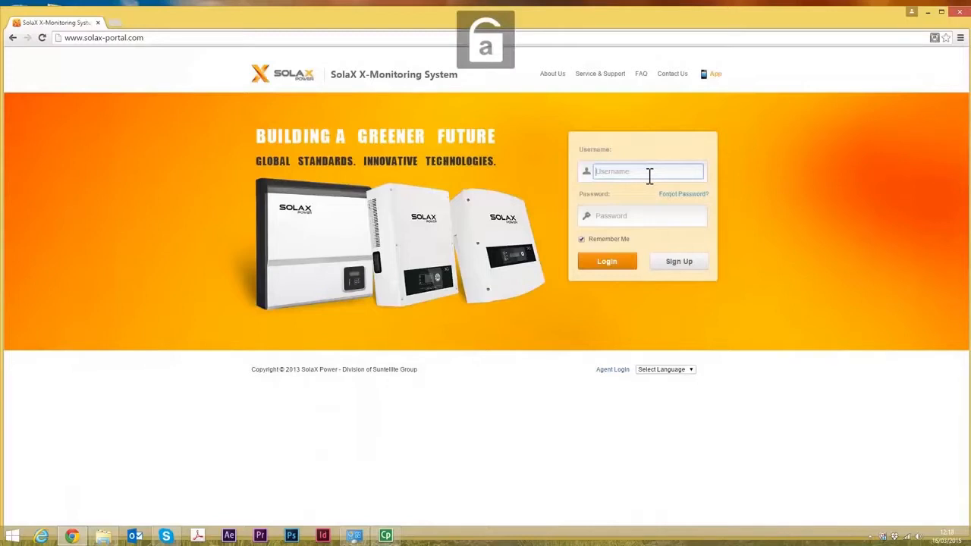
pyautogui.write('Sol')
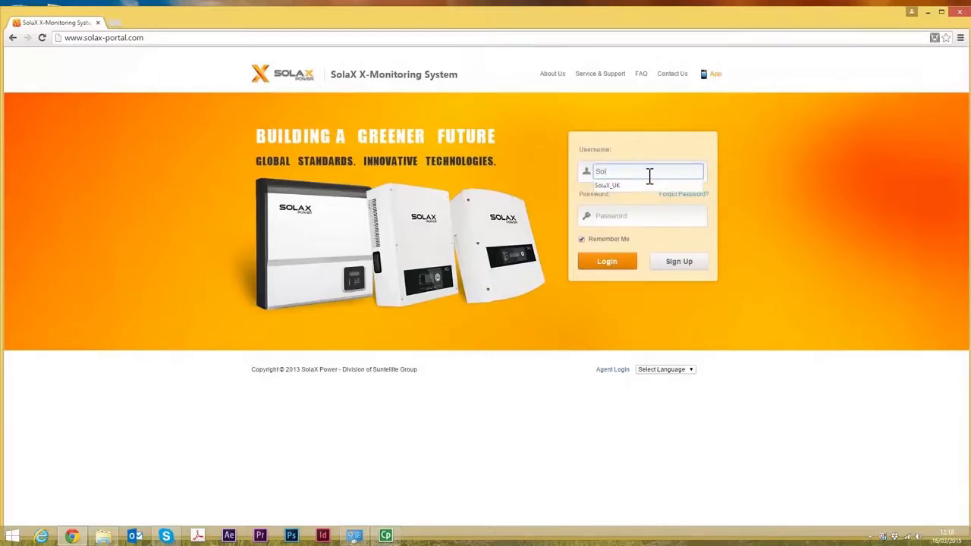
pyautogui.click(606, 186)
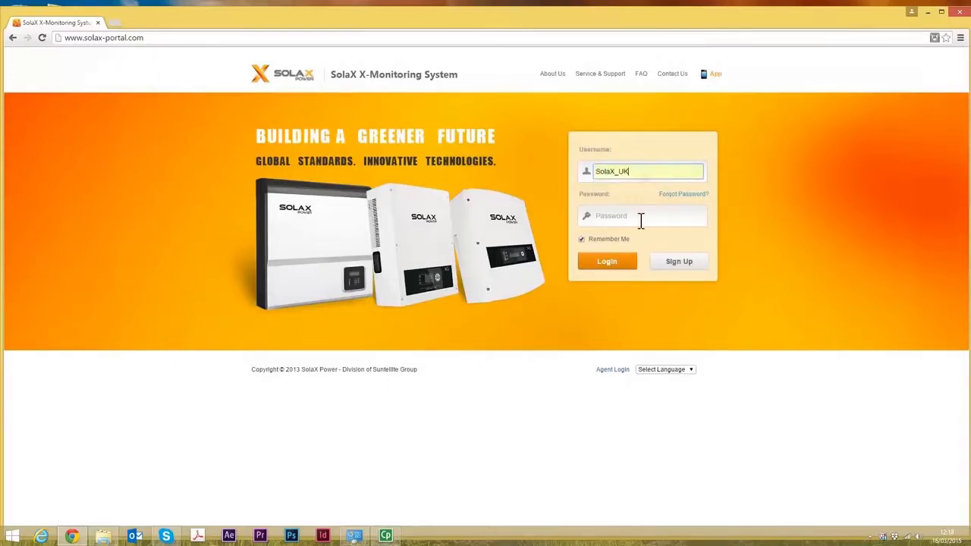
pyautogui.click(641, 216)
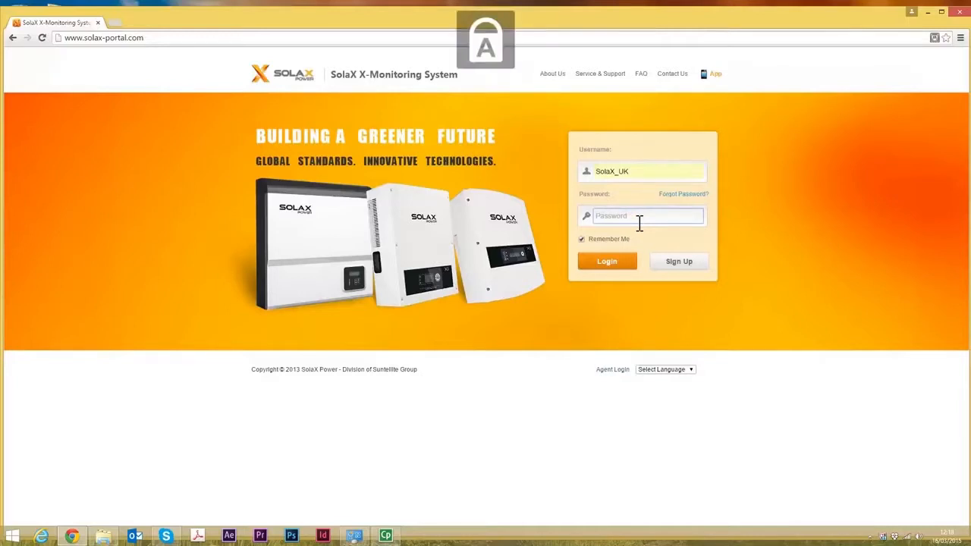
pyautogui.write('password')
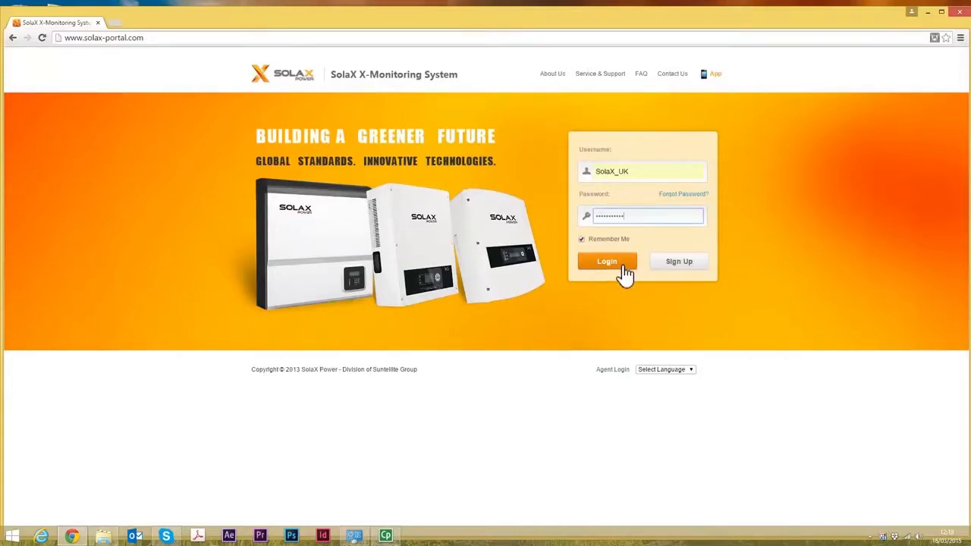
pyautogui.click(607, 260)
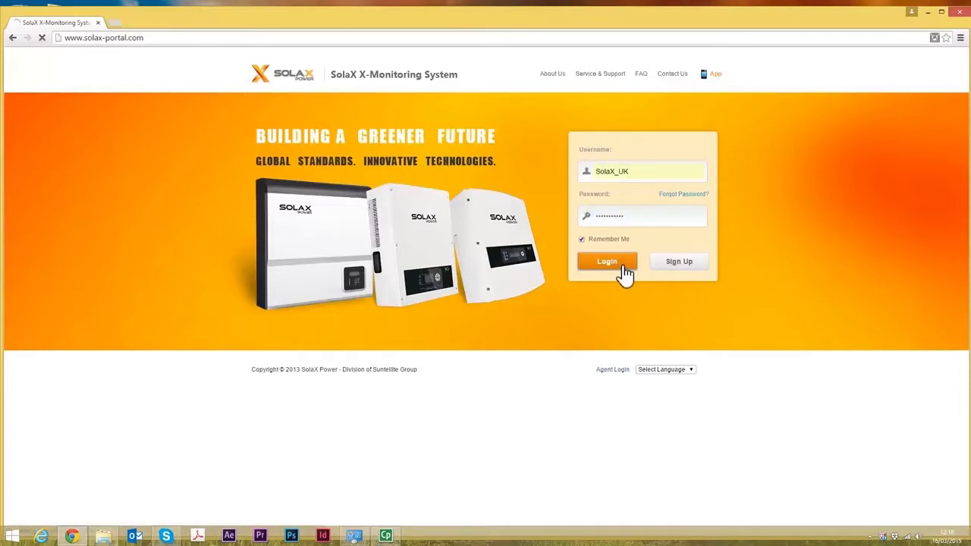
pyautogui.click(606, 261)
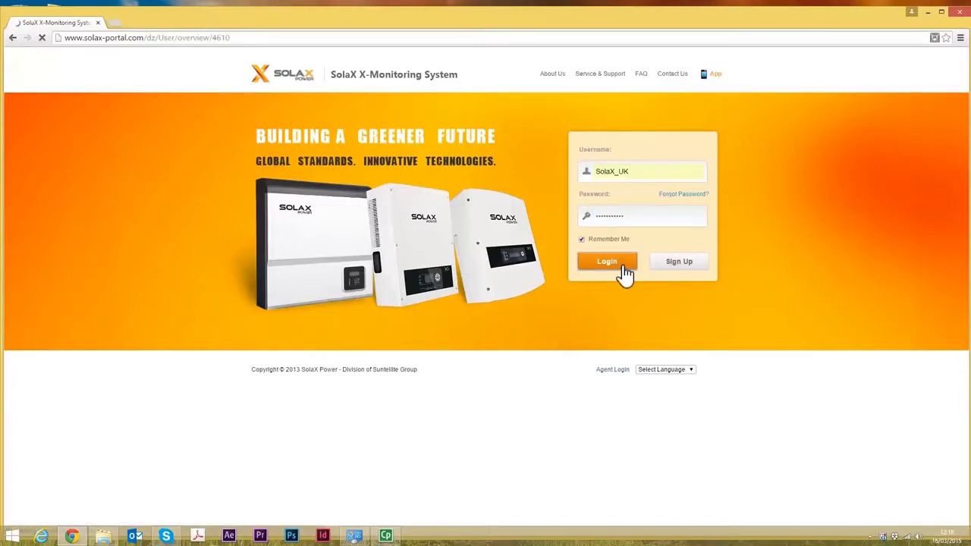
pyautogui.click(607, 261)
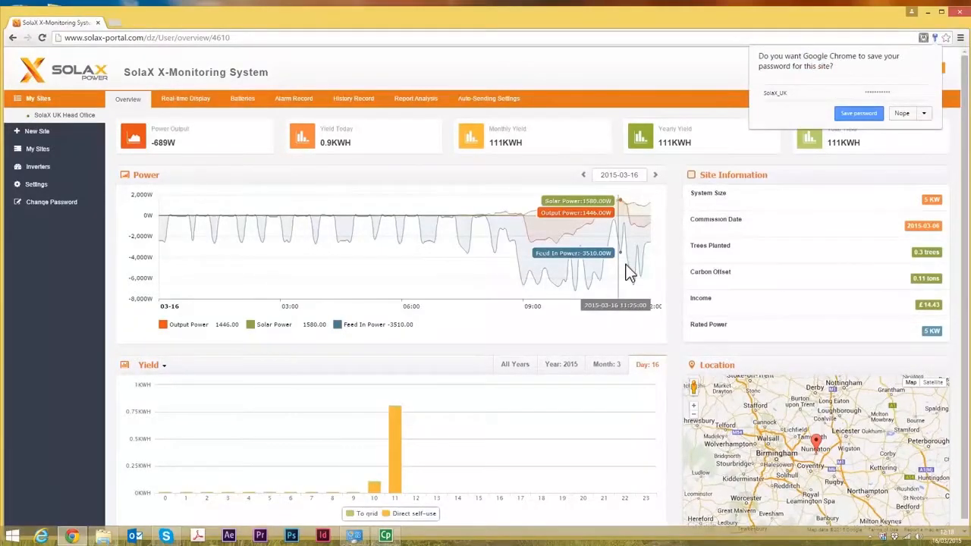
# Step: Decline saving the password and show the My Sites list of registered sites
pyautogui.click(900, 113)
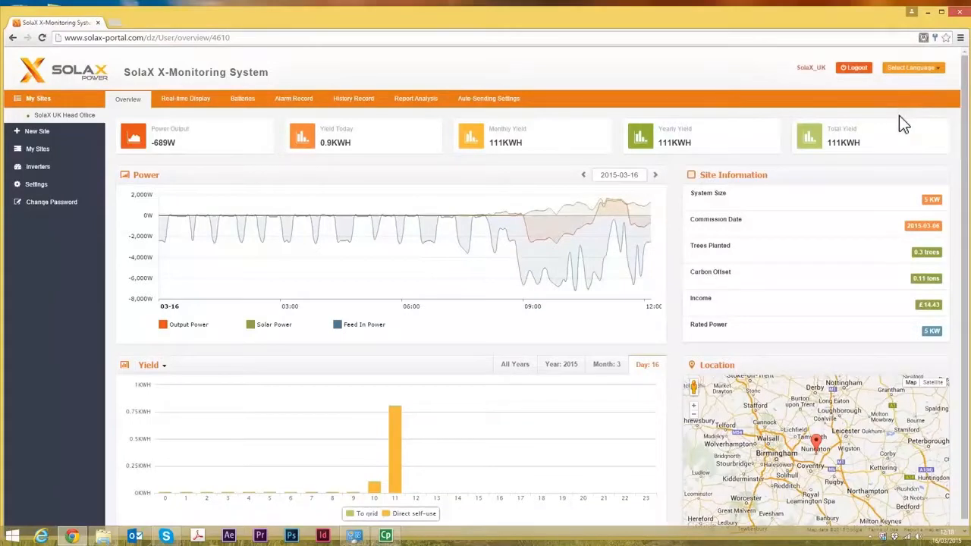
pyautogui.moveTo(794, 128)
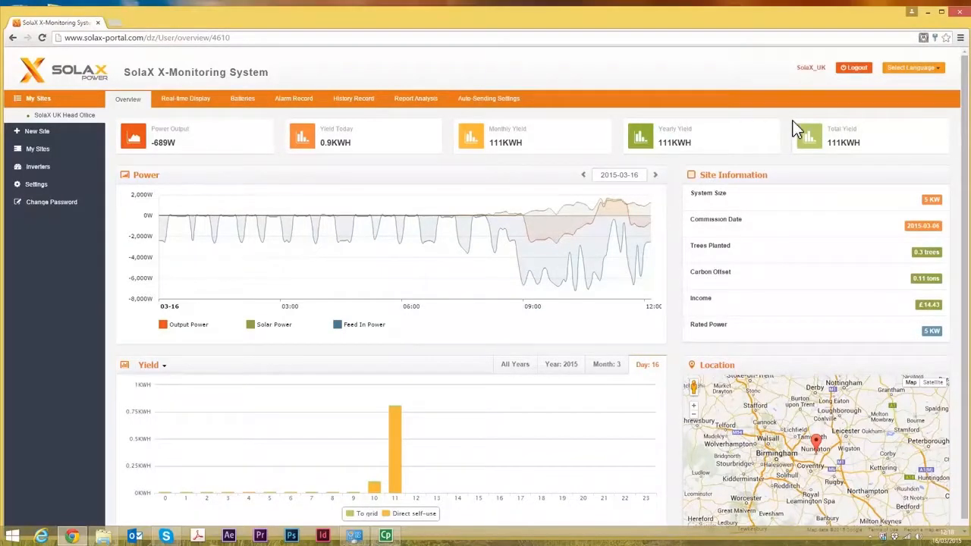
pyautogui.moveTo(359, 200)
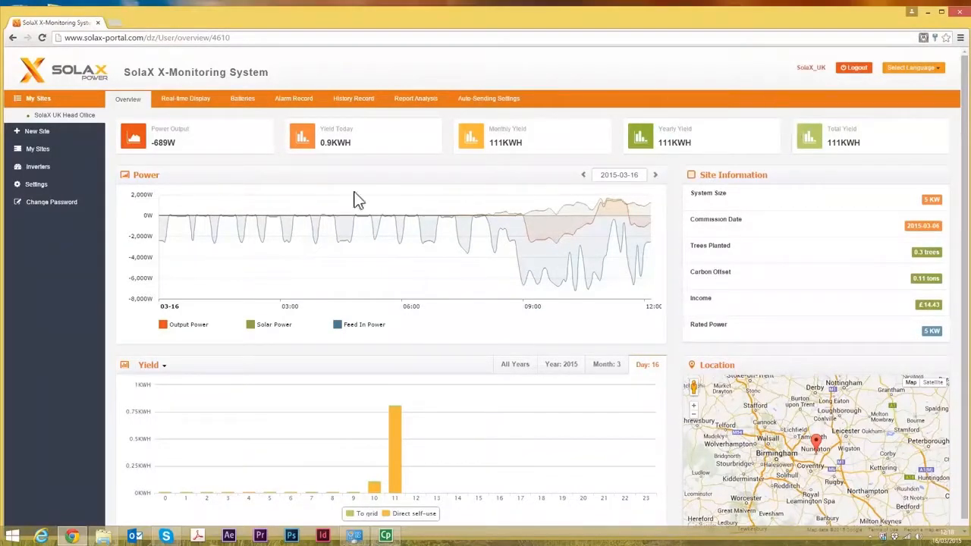
pyautogui.click(38, 149)
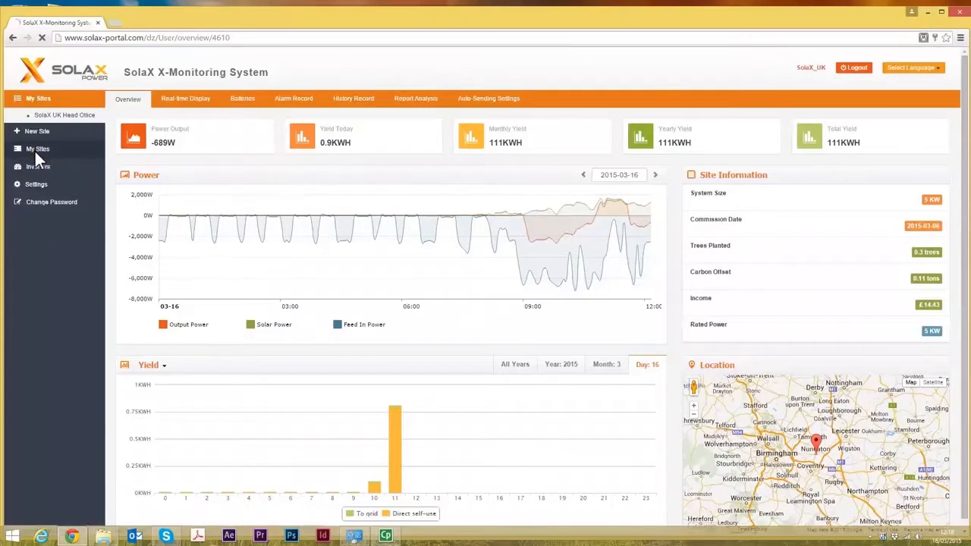
pyautogui.click(38, 149)
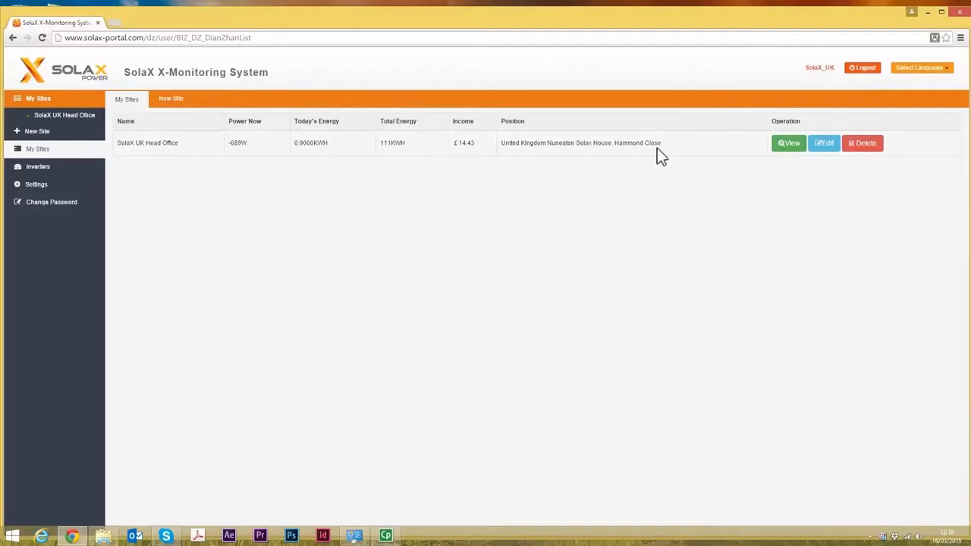
# Step: Edit the SolaX UK Head Office site, review its fields and tick Use seasonal next to Country
pyautogui.click(823, 143)
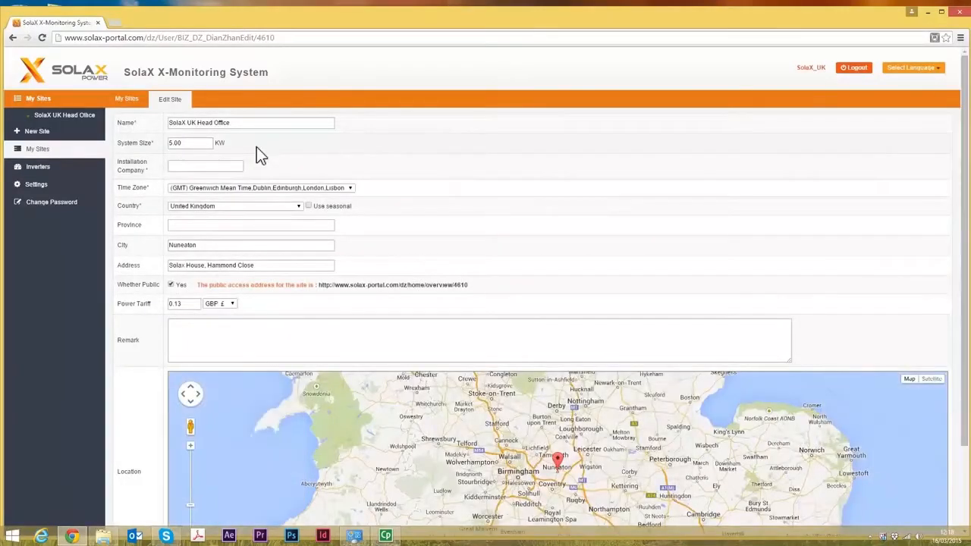
pyautogui.click(205, 166)
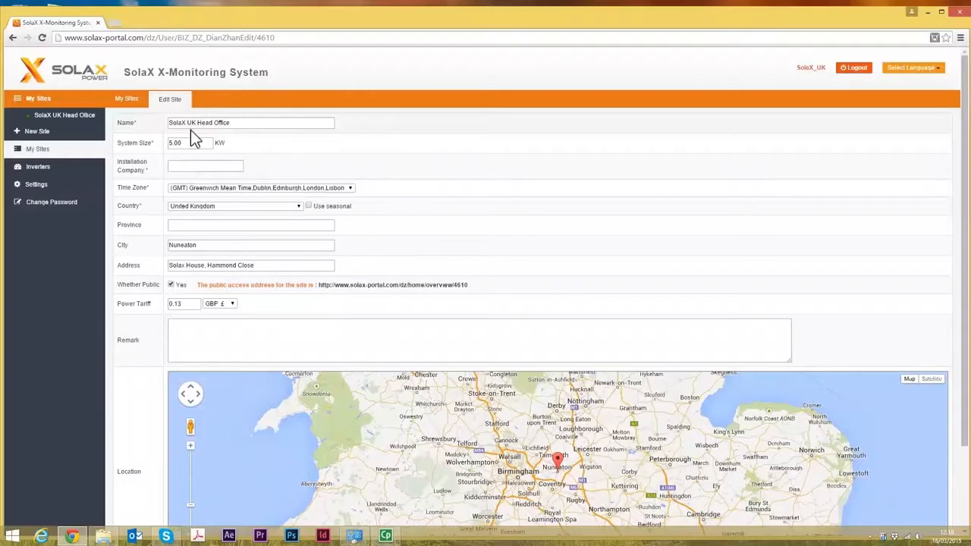
pyautogui.click(205, 167)
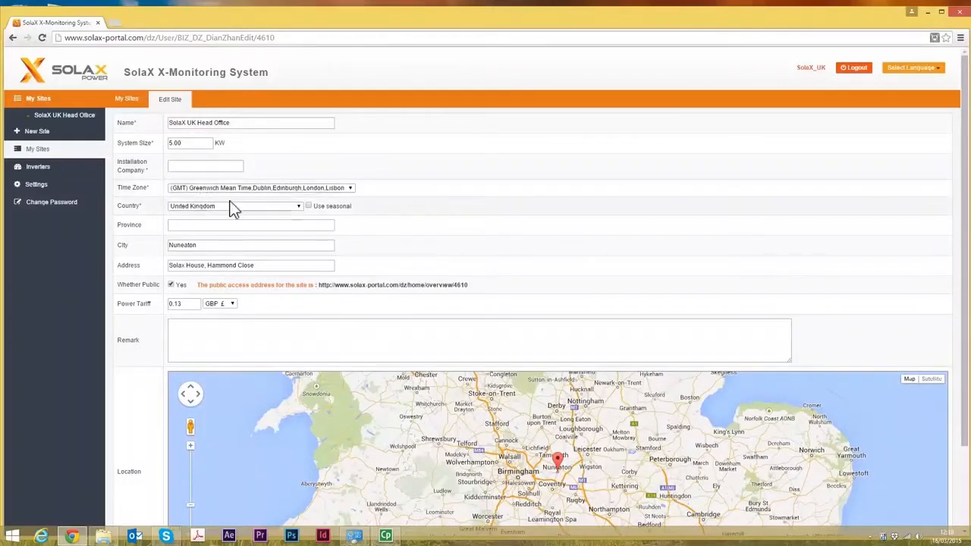
pyautogui.click(309, 205)
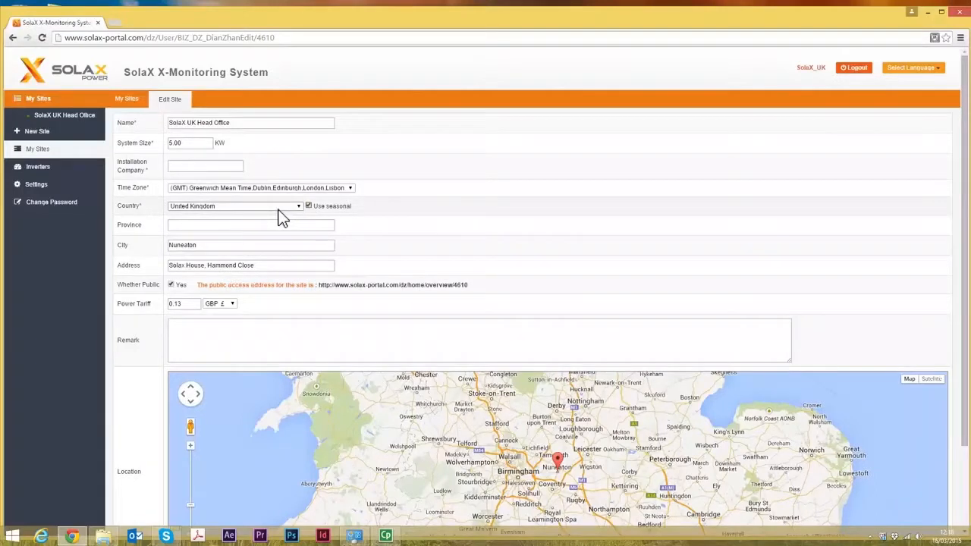
# Step: Review the tariff and location map lower in the form, then return to the site Overview dashboard
pyautogui.scroll(-3)
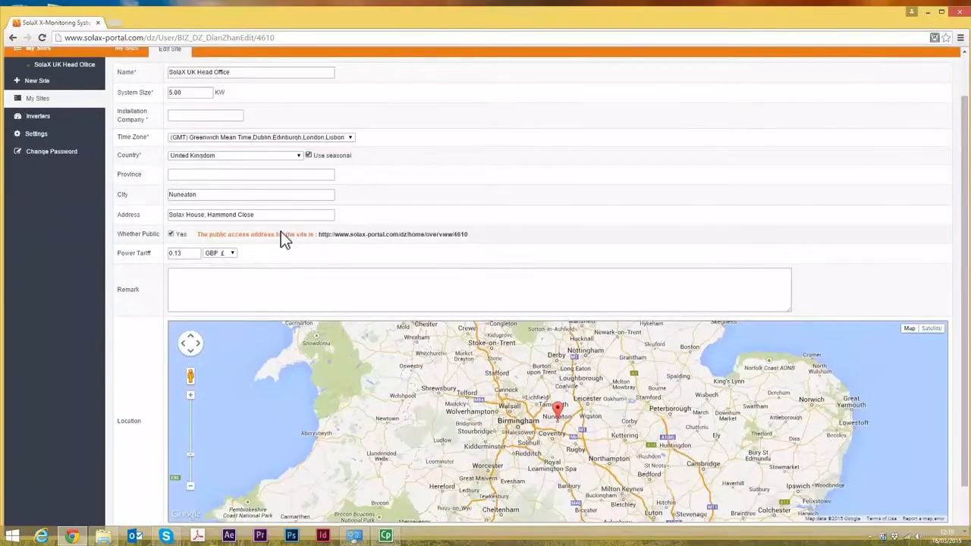
pyautogui.scroll(-3)
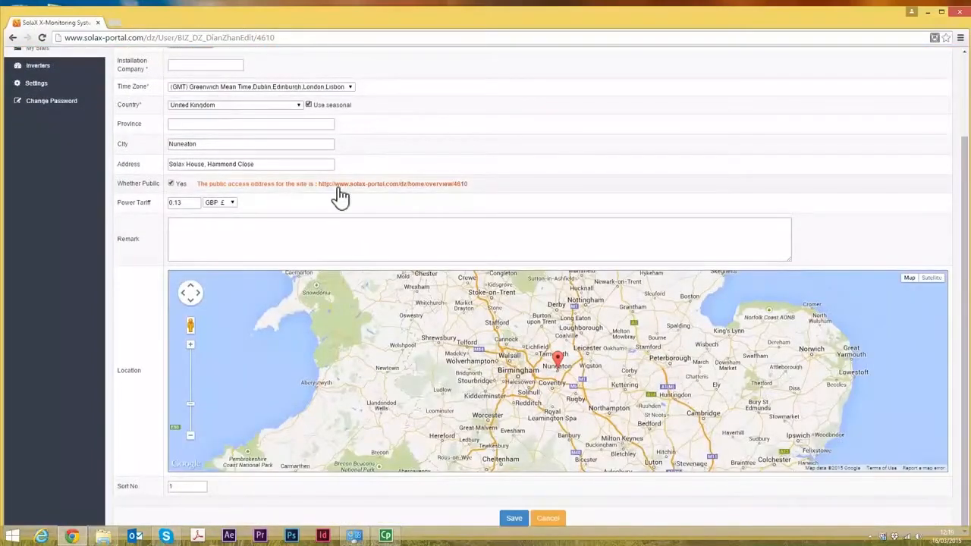
pyautogui.moveTo(241, 218)
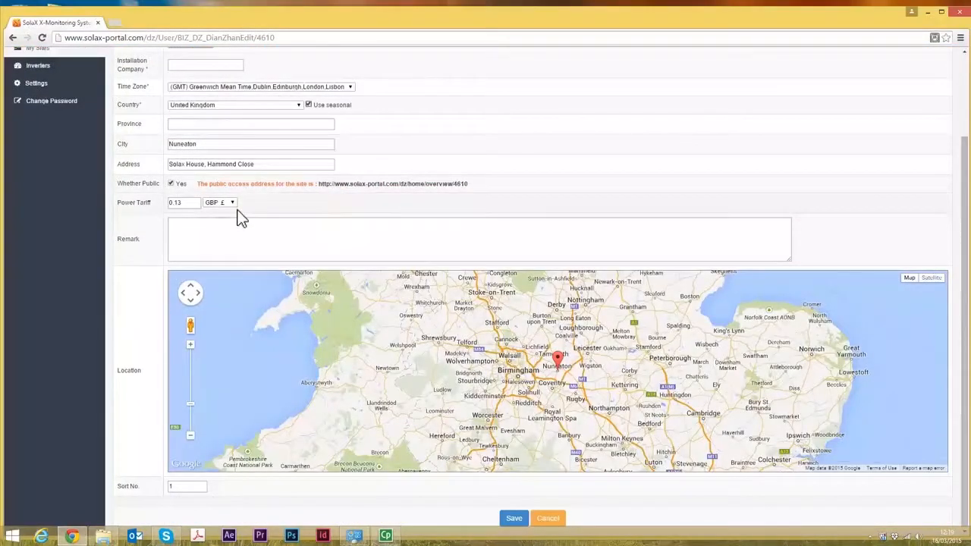
pyautogui.click(182, 203)
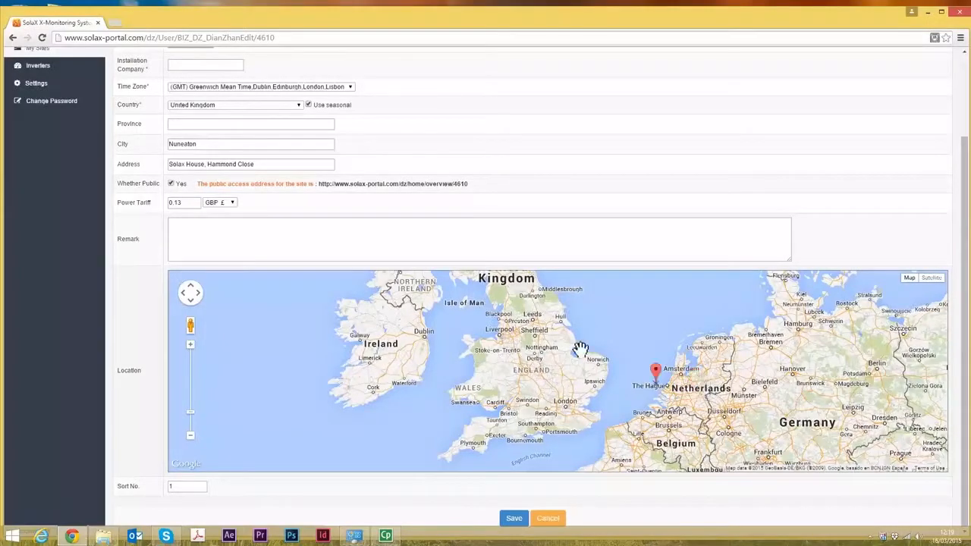
pyautogui.click(533, 349)
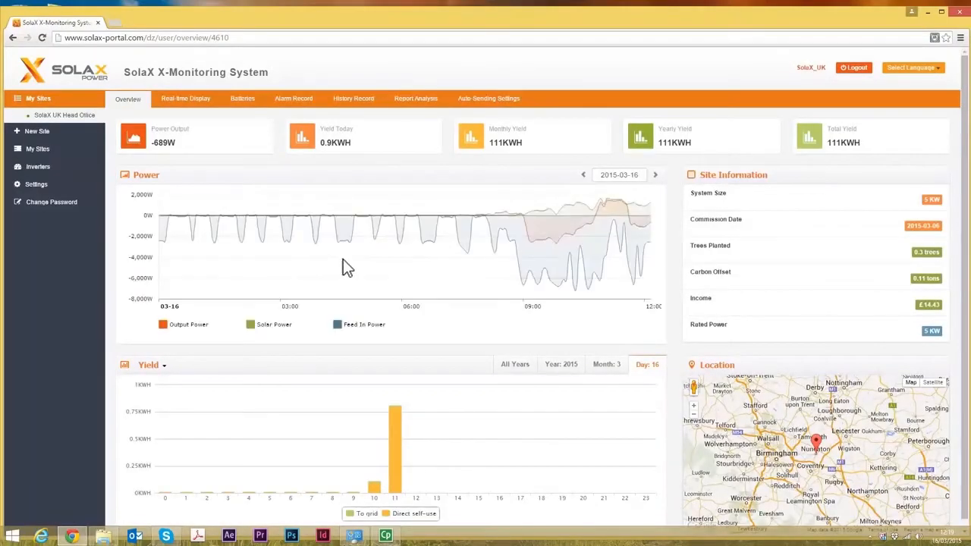
pyautogui.moveTo(389, 228)
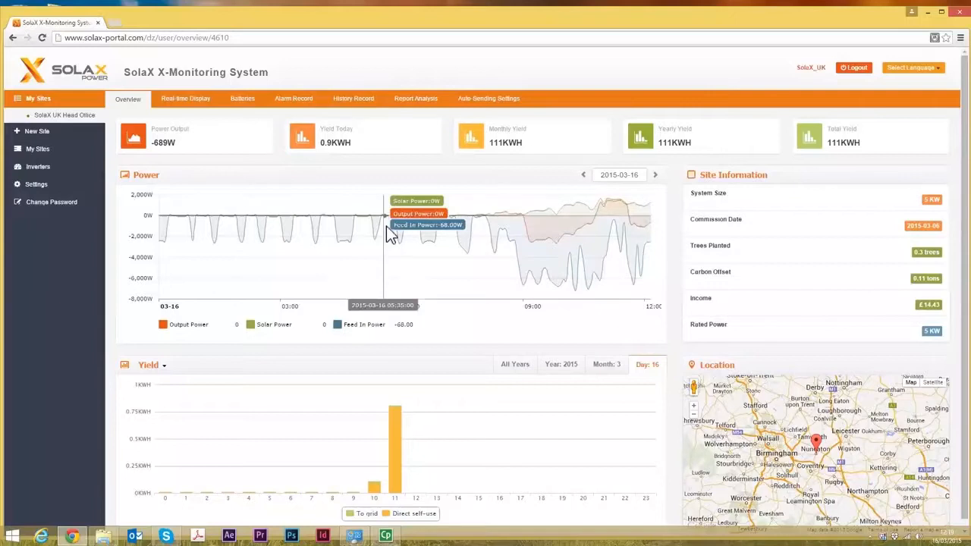
pyautogui.moveTo(493, 250)
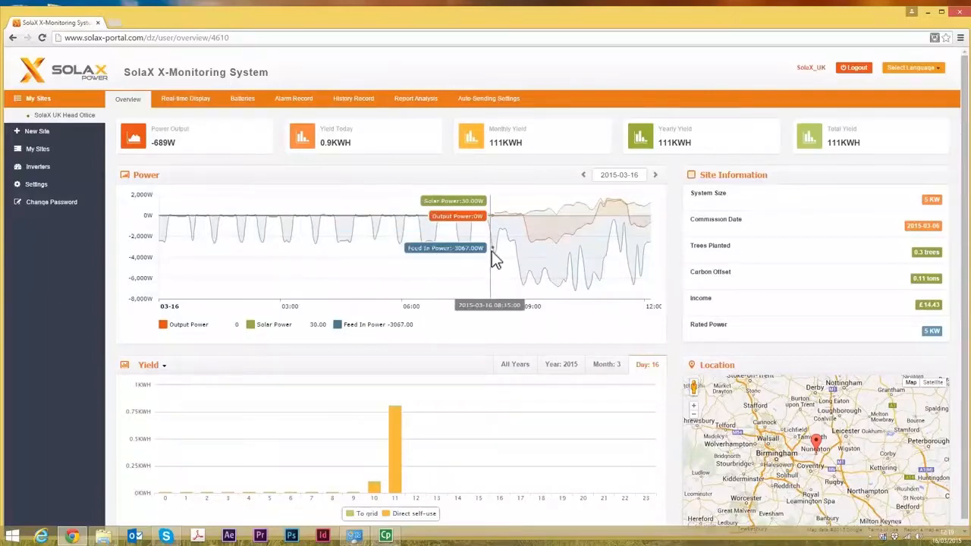